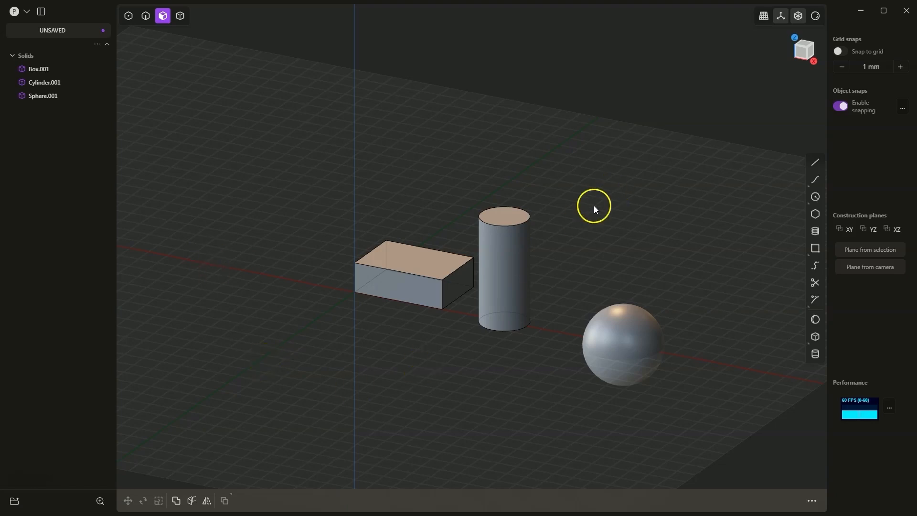
mouse_move(443, 230)
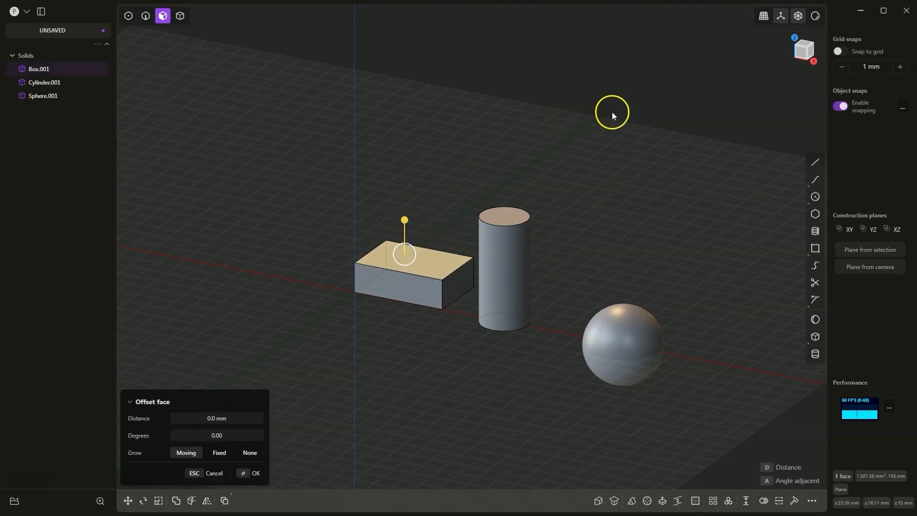
mouse_move(429, 211)
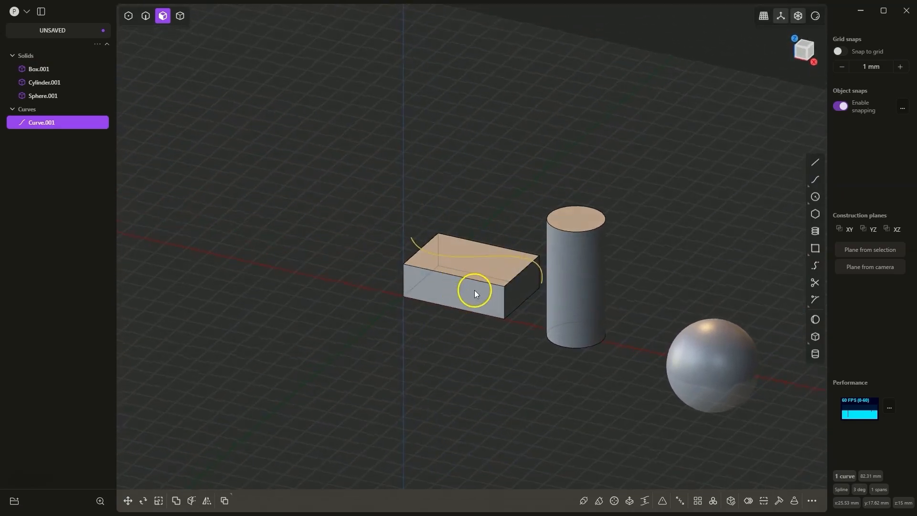
- Select the box as a solid and Cut it with the wavy curve as cutter
click(180, 15)
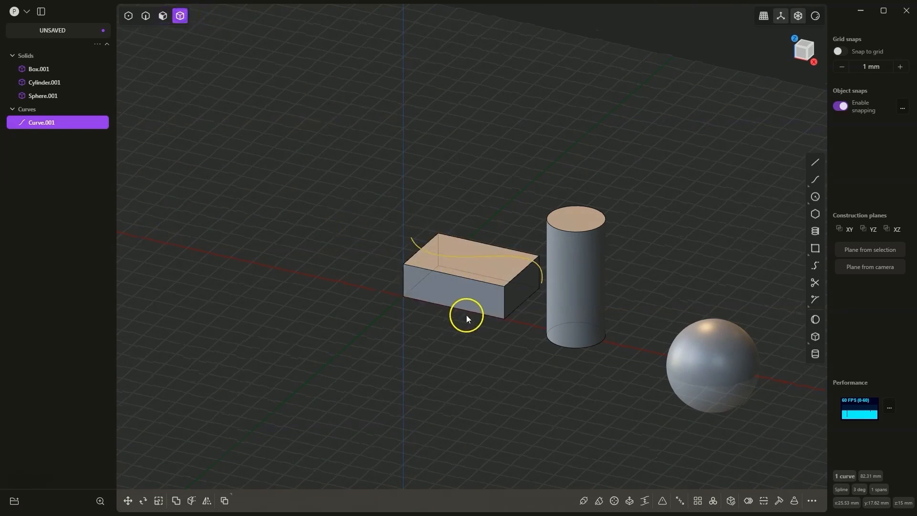
click(468, 269)
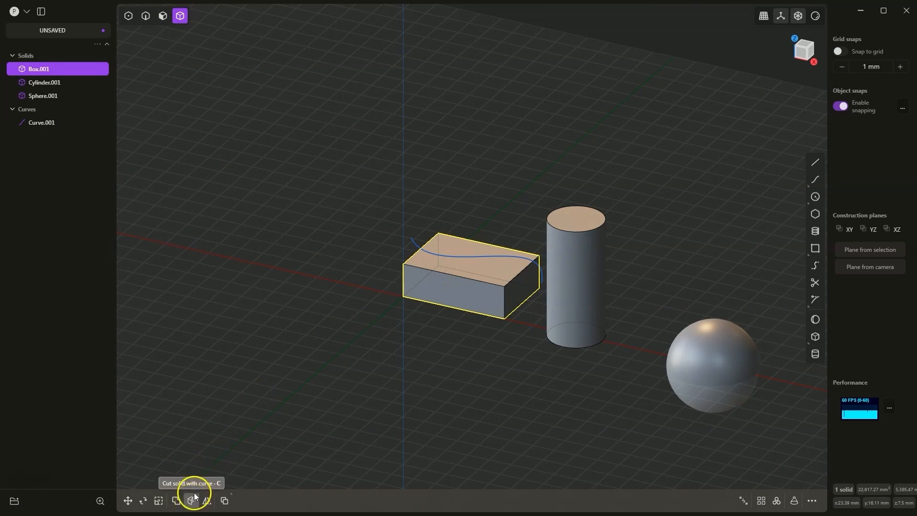
click(192, 501)
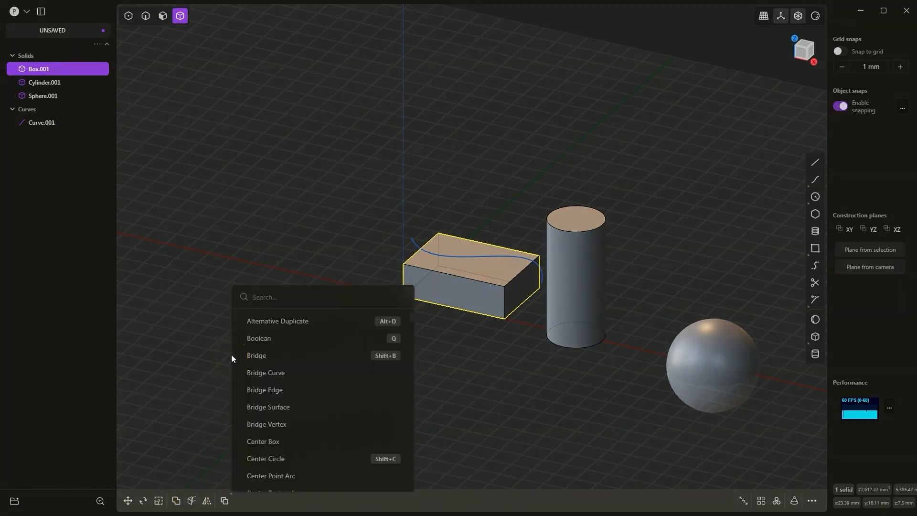
text(cut)
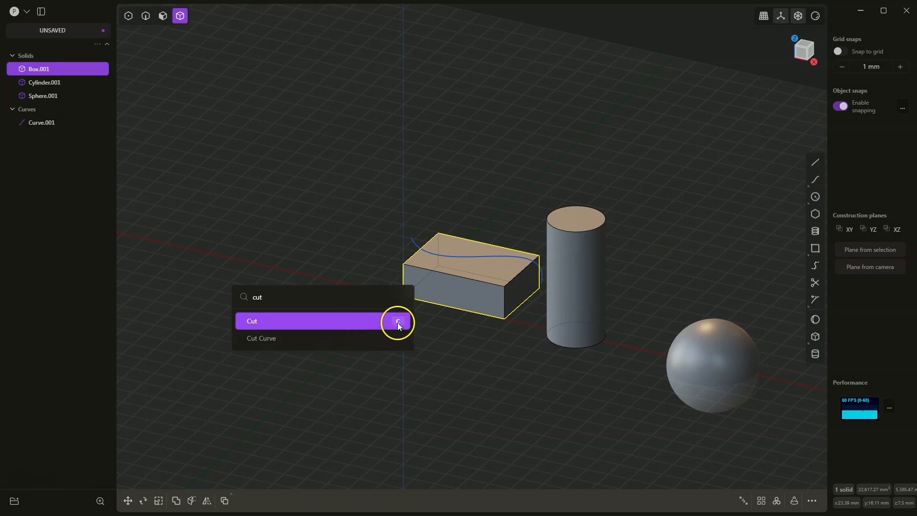
click(252, 321)
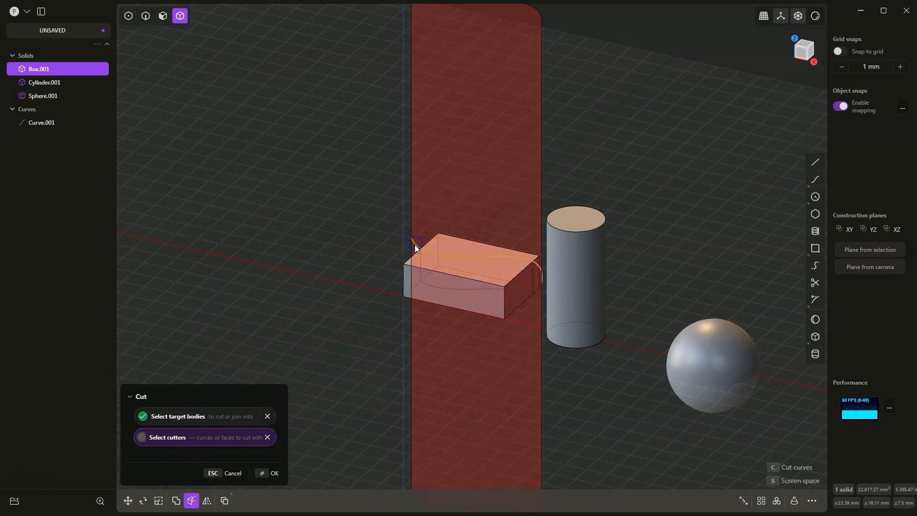
click(273, 472)
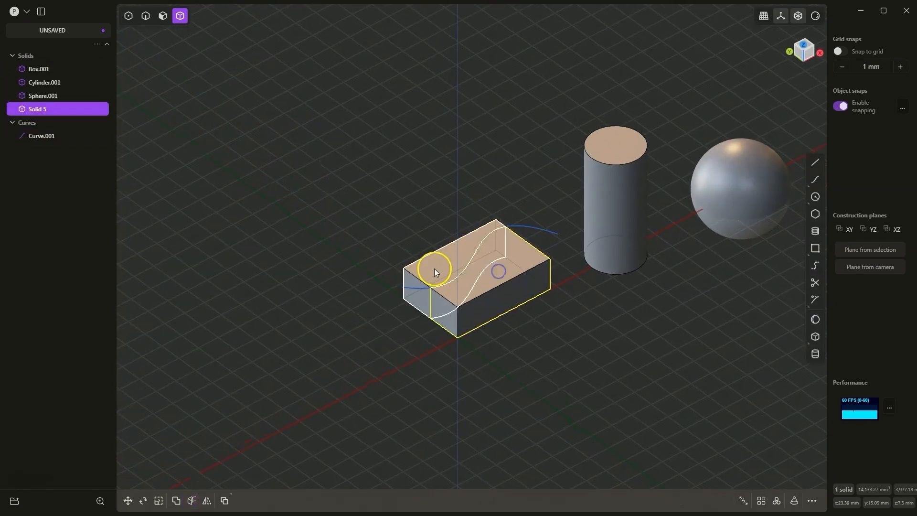
- Select each half of the cut box to check they are separate solids
click(39, 69)
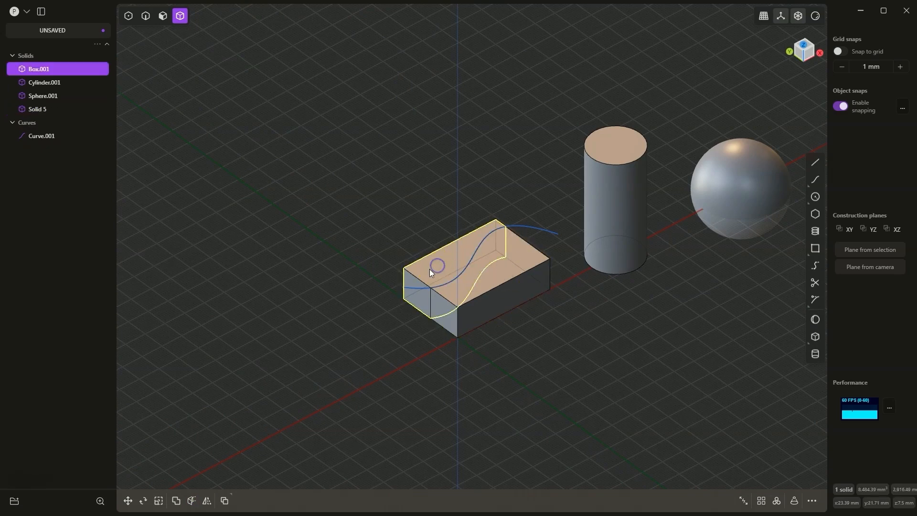
click(127, 501)
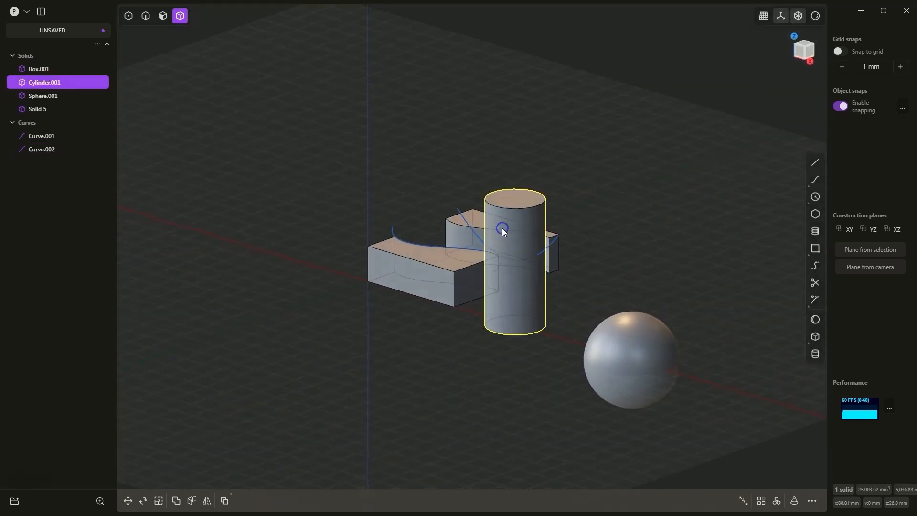
- Run Cut on the cylinder using the second curve as cutter and confirm
click(191, 501)
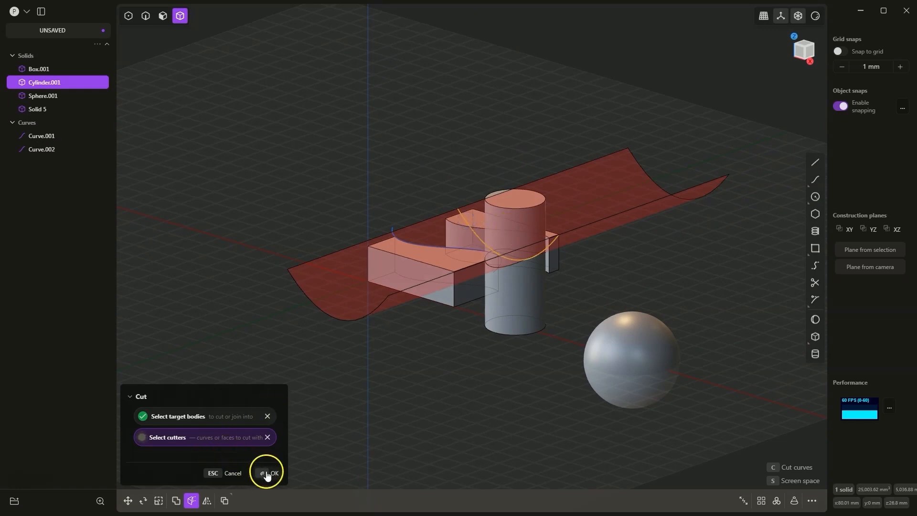
click(271, 472)
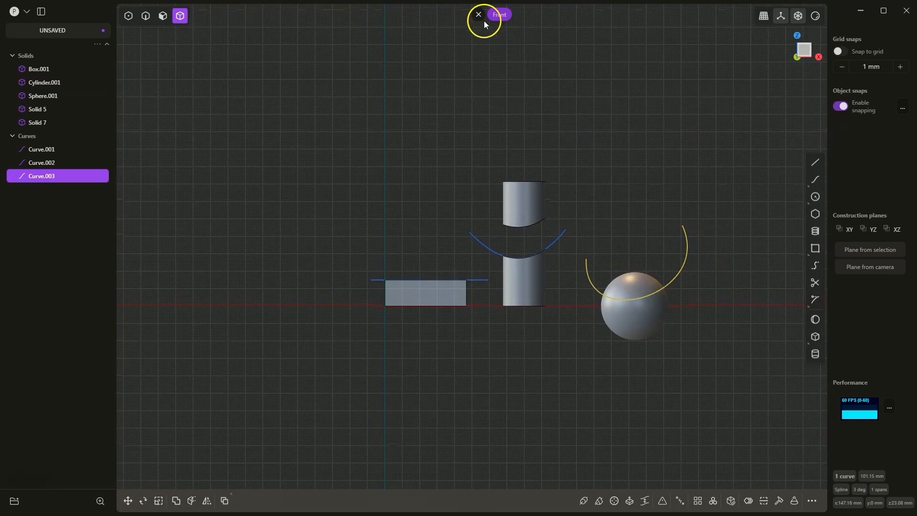
- Move the arc curve along Y away from the sphere to one side
drag(482, 25, 451, 244)
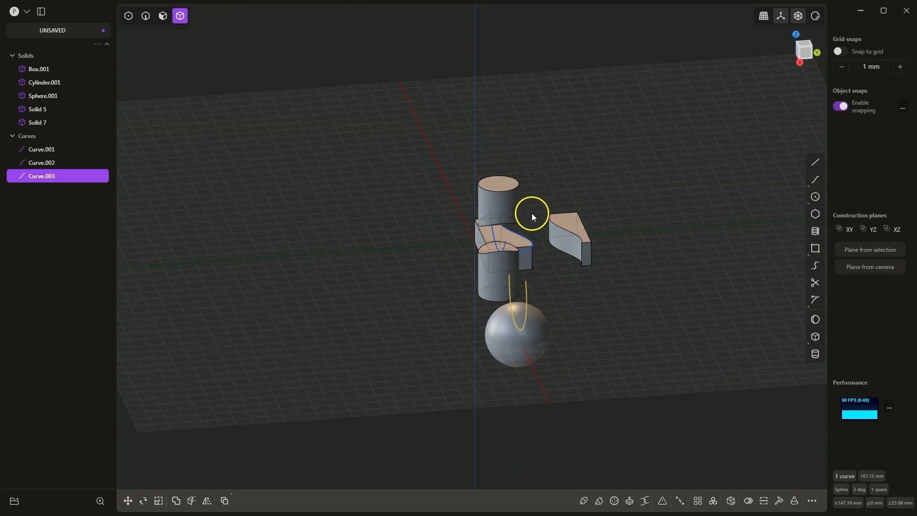
mouse_move(539, 309)
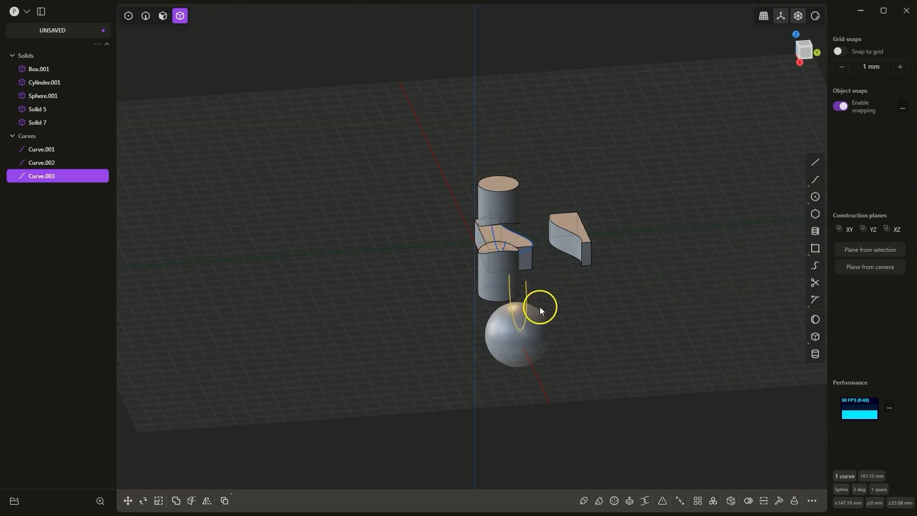
click(127, 500)
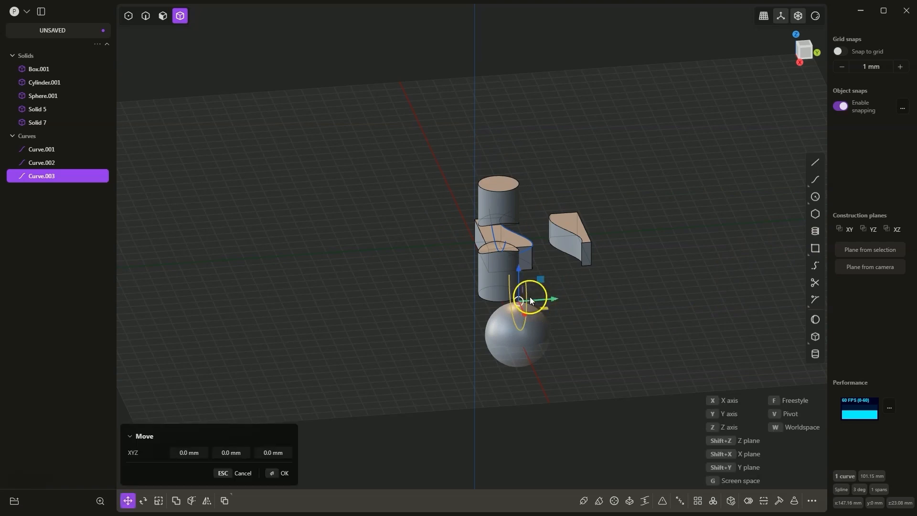
drag(530, 299, 368, 310)
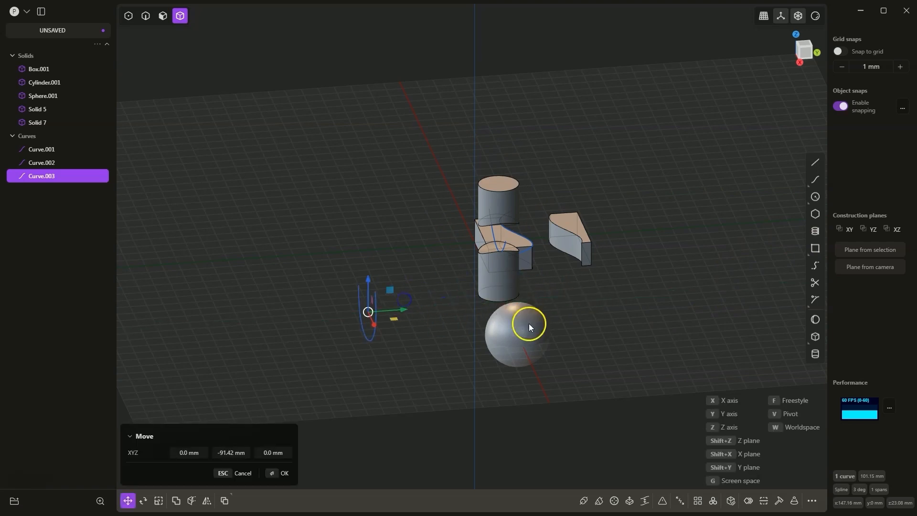
click(284, 473)
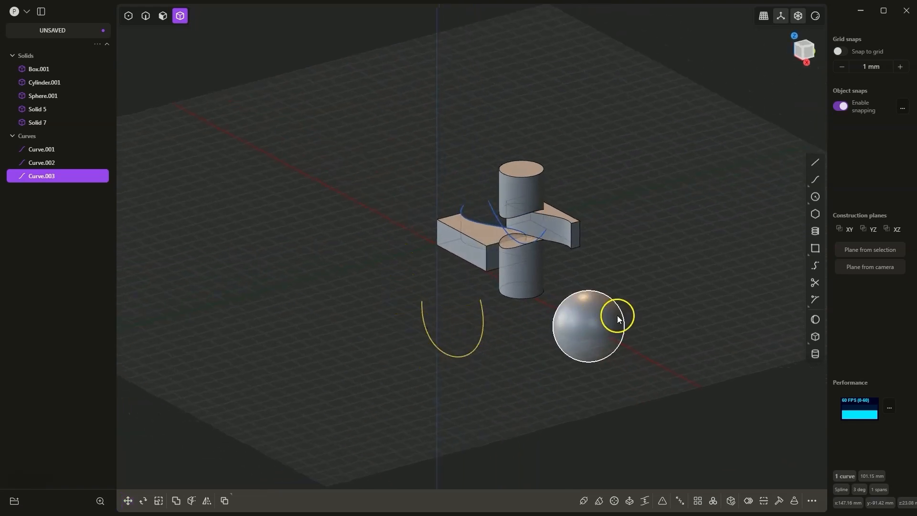
- Select the sphere and Cut it with the arc curve
click(584, 325)
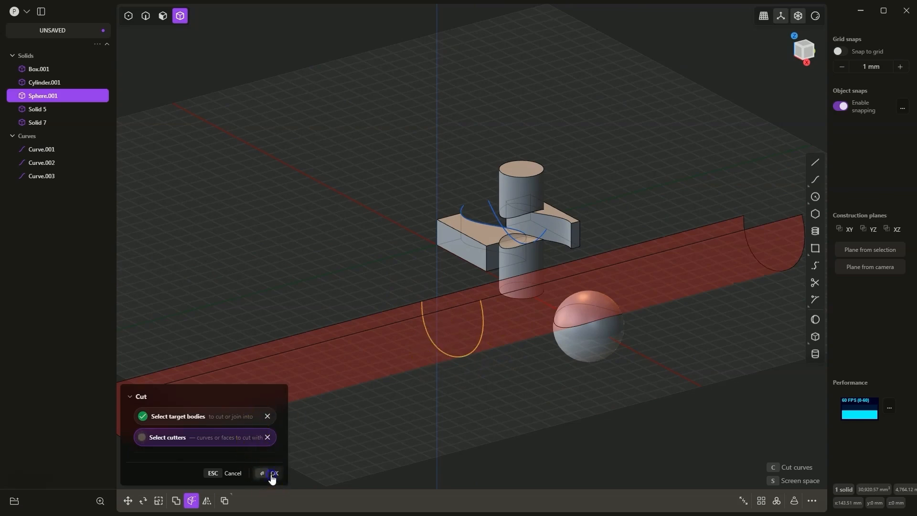
click(273, 474)
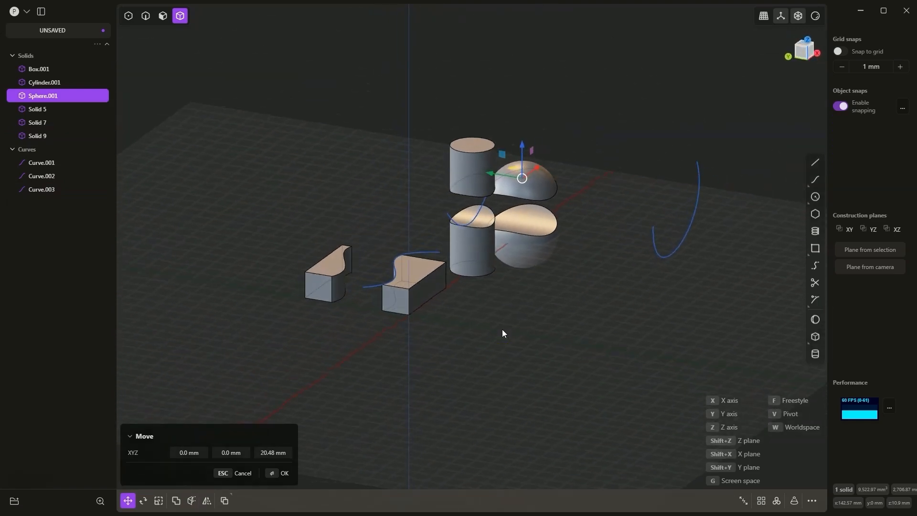
- Confirm the sphere's top half moved 20.48 mm up along Z
click(284, 472)
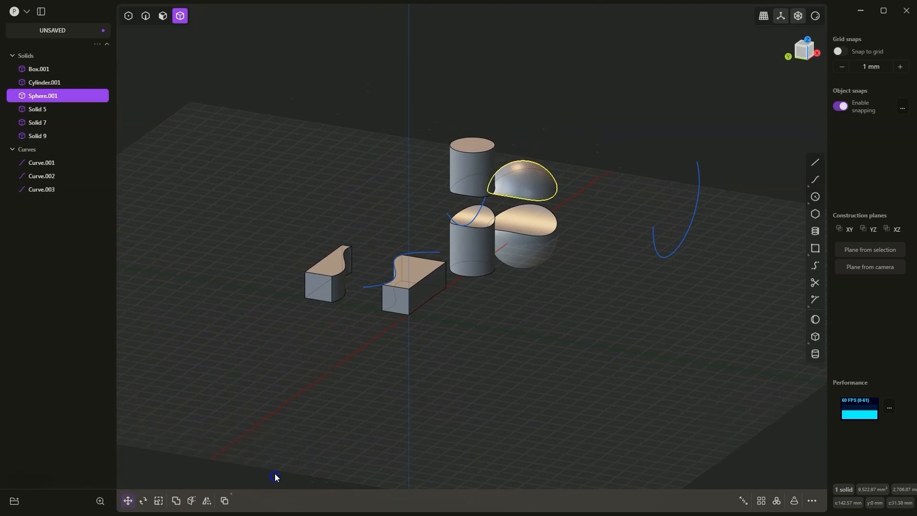
click(403, 286)
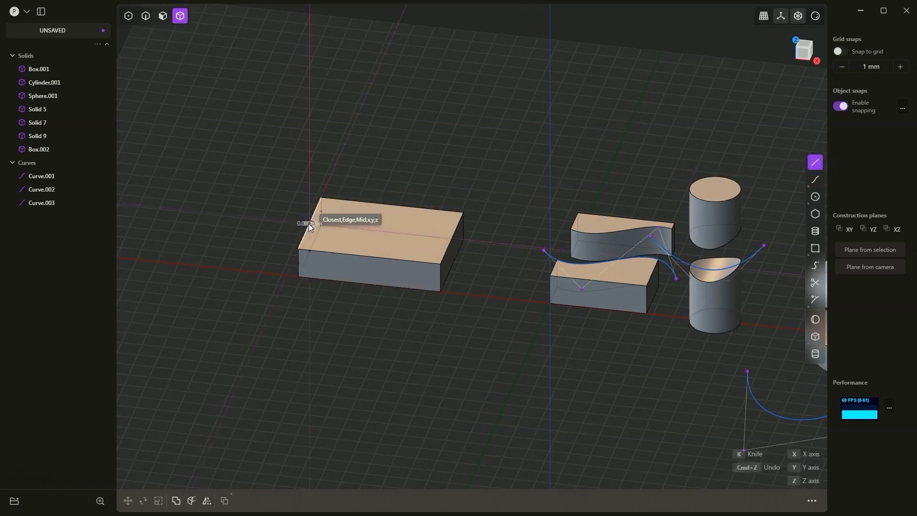
- Draw a straight line across Box.002's top and Cut the box with it
drag(309, 223, 453, 243)
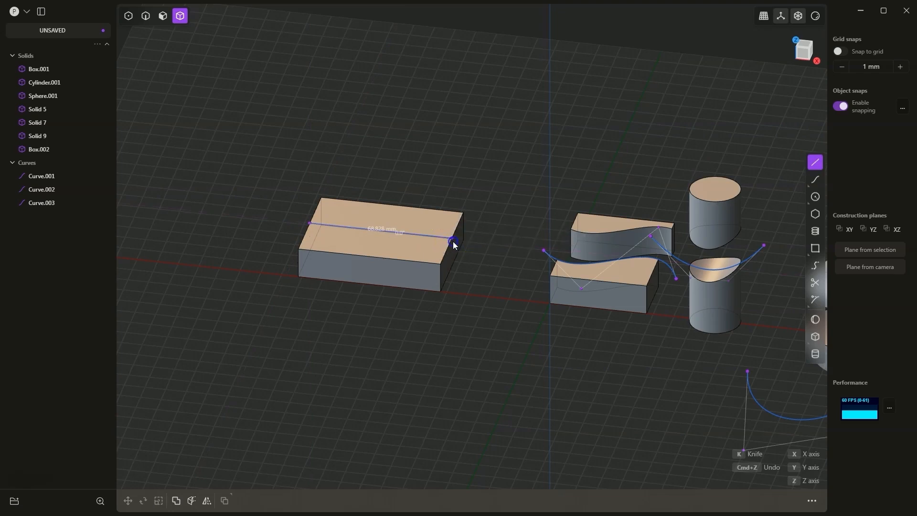
click(451, 240)
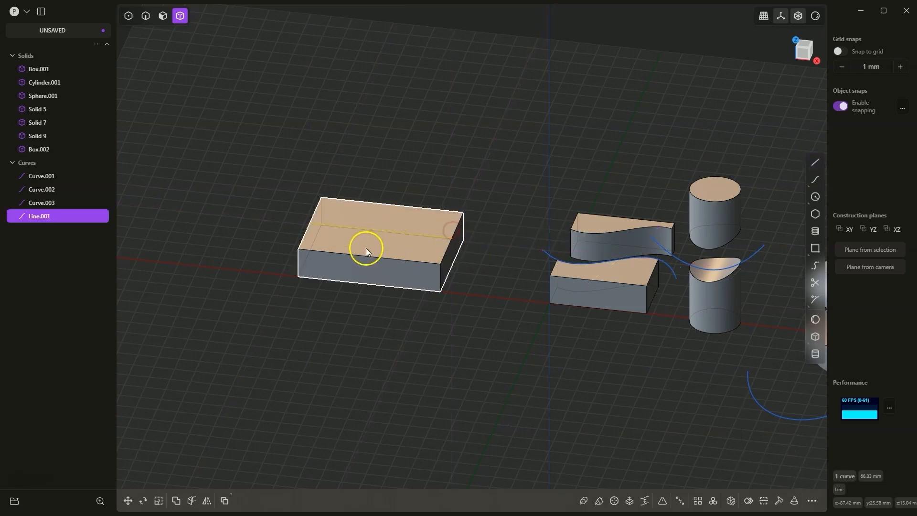
click(368, 251)
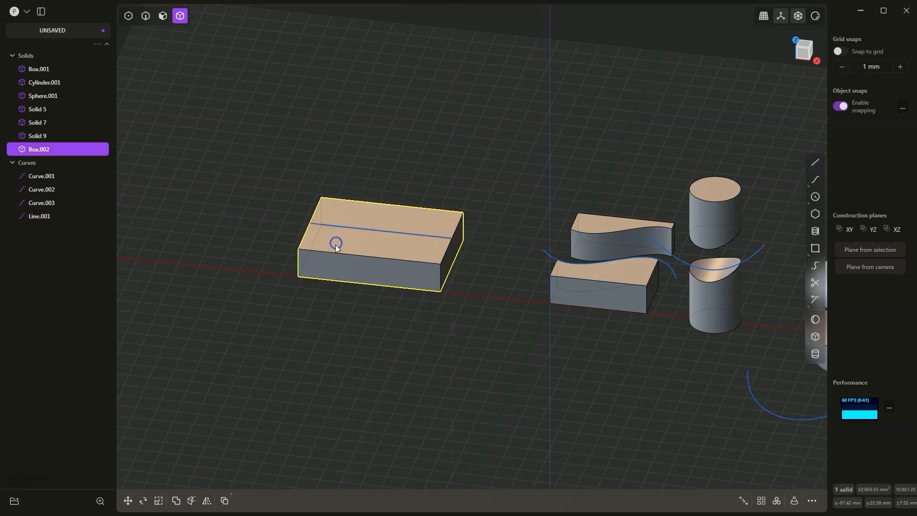
click(190, 504)
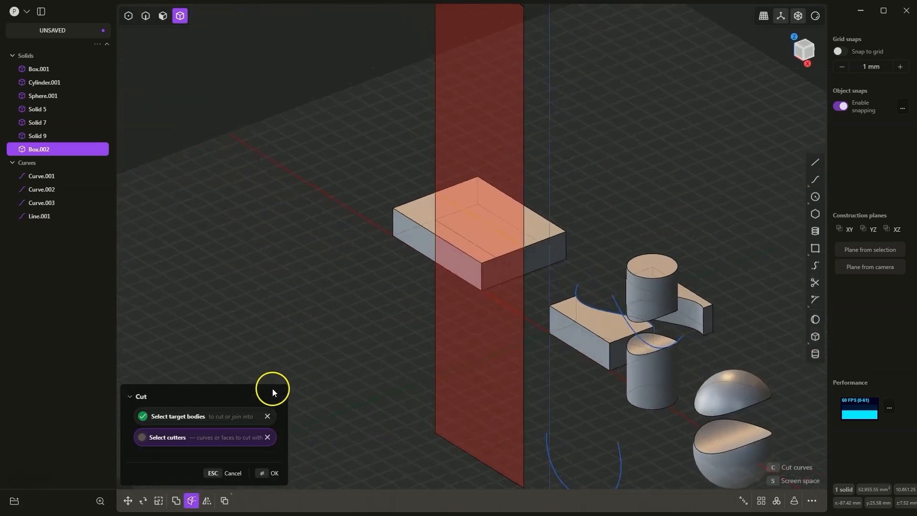
click(274, 472)
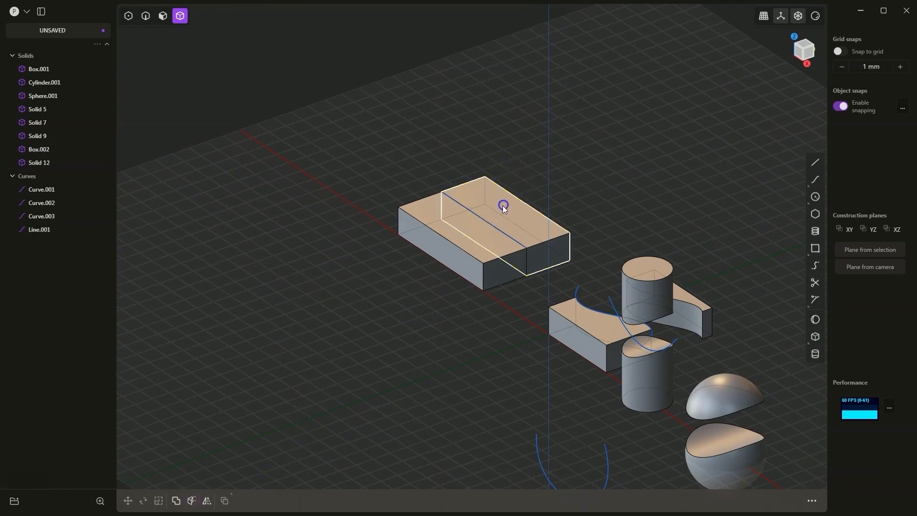